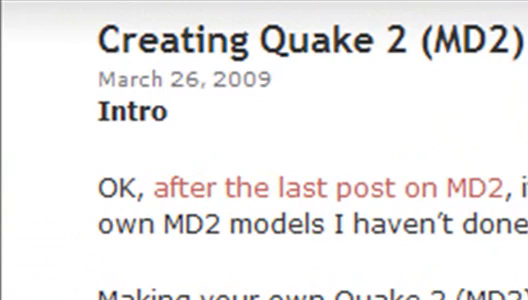
Scroll the MD2 viewer page and load the Stairs and Metal Column models from the Models list.
scroll("down", 3)
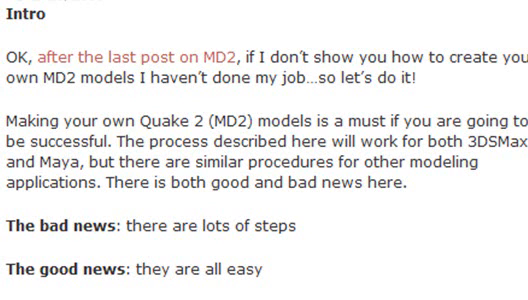
scroll("down", 3)
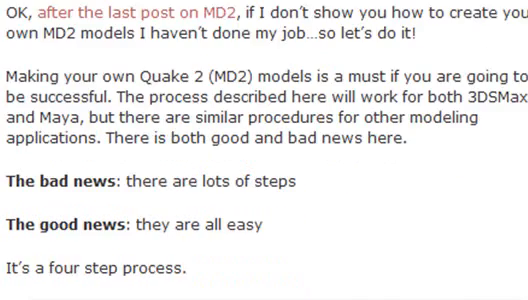
scroll("down", 3)
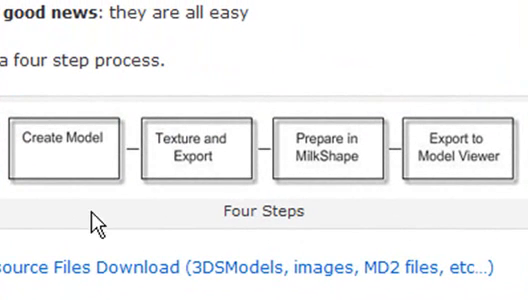
mouse_move(210, 200)
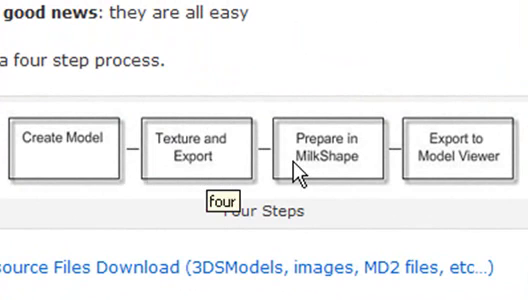
mouse_move(298, 178)
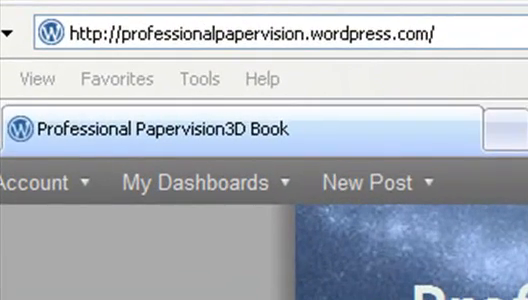
scroll("down", 3)
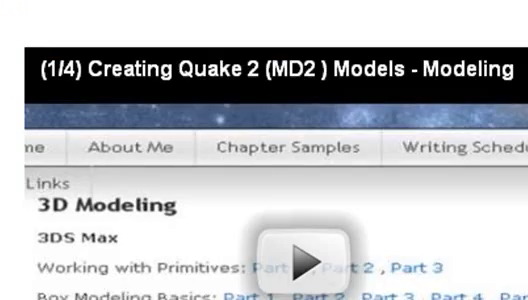
scroll("down", 3)
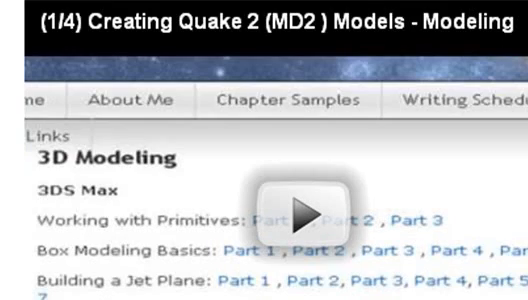
scroll("down", 3)
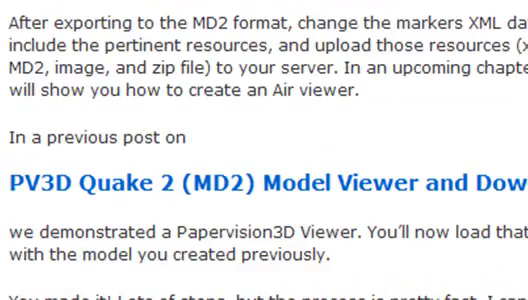
scroll("up", 3)
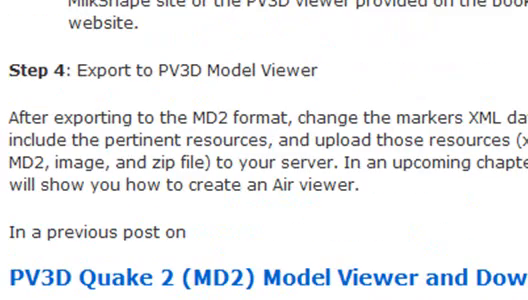
scroll("down", 3)
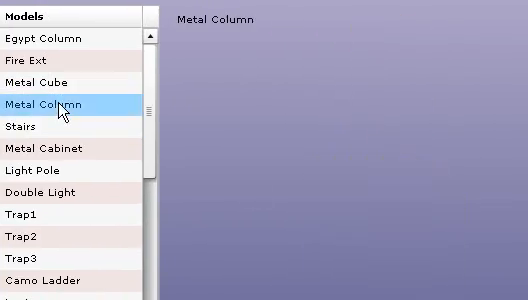
left_click(30, 127)
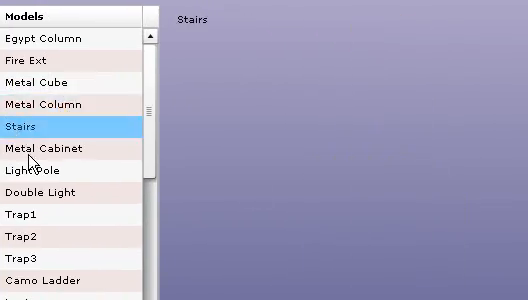
left_click(46, 148)
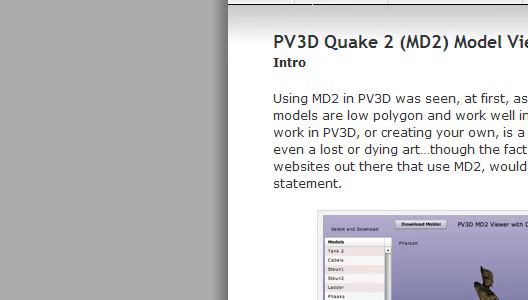
Scroll the MD2 creation post toward Step 4: Export to PV3D Model Viewer.
scroll("down", 3)
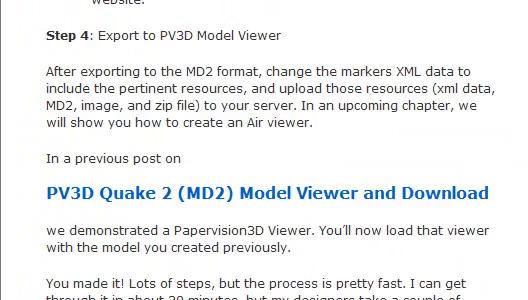
scroll("up", 3)
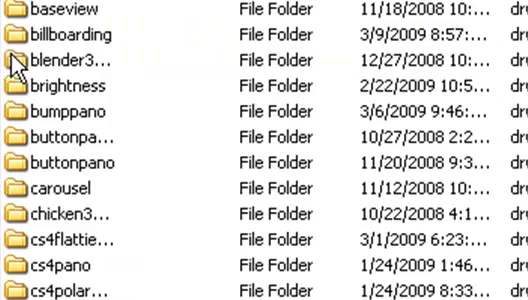
scroll("down", 3)
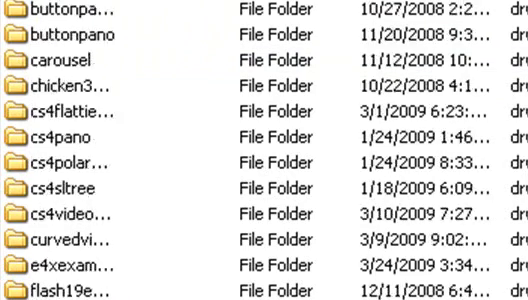
scroll("down", 3)
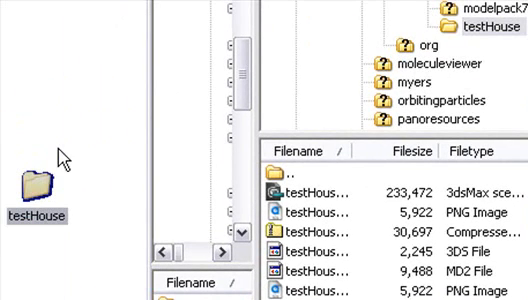
mouse_move(60, 150)
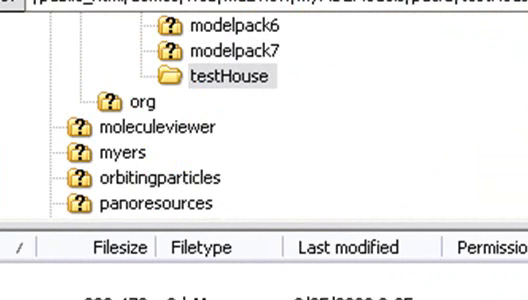
Scroll down the PV3D Quake 2 (MD2) Model Viewer and Download post.
scroll("down", 3)
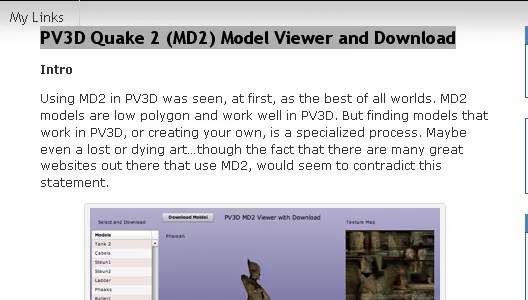
scroll("down", 3)
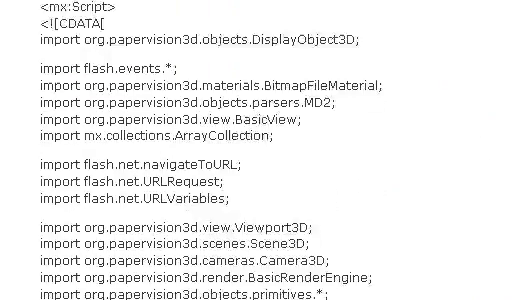
scroll("down", 3)
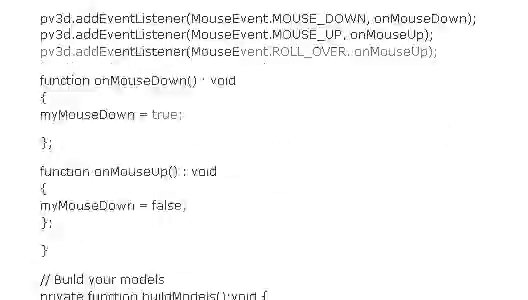
scroll("down", 3)
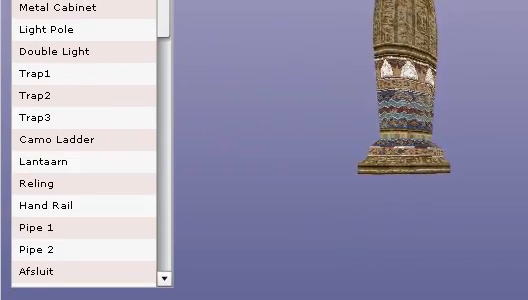
scroll("down", 3)
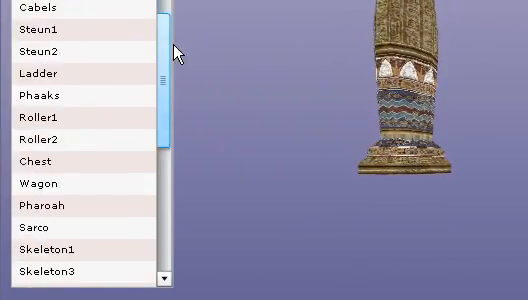